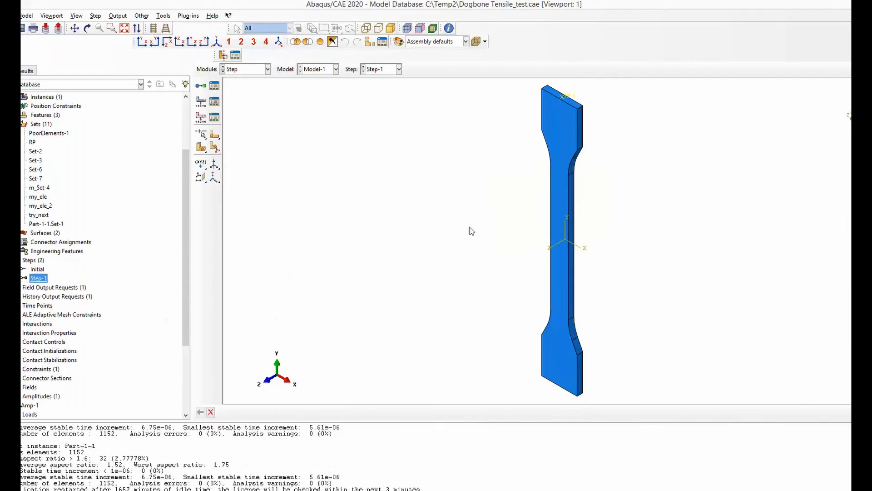
mouse_move(109, 280)
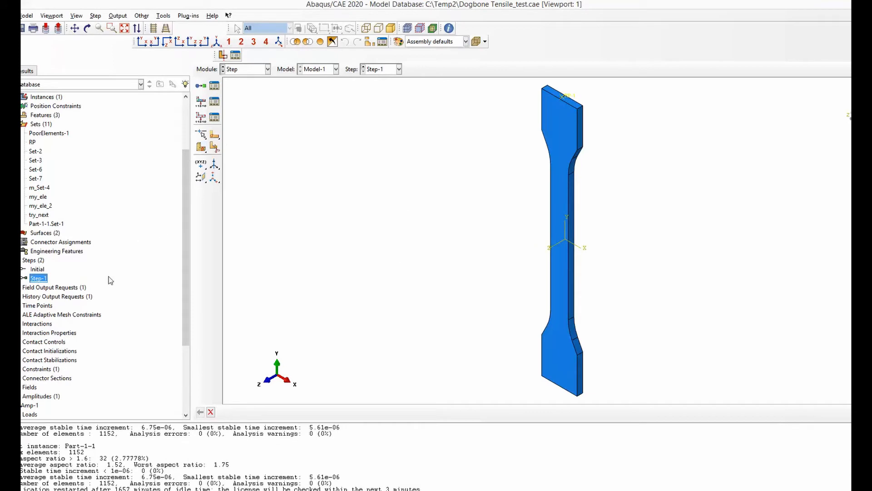
mouse_move(39, 283)
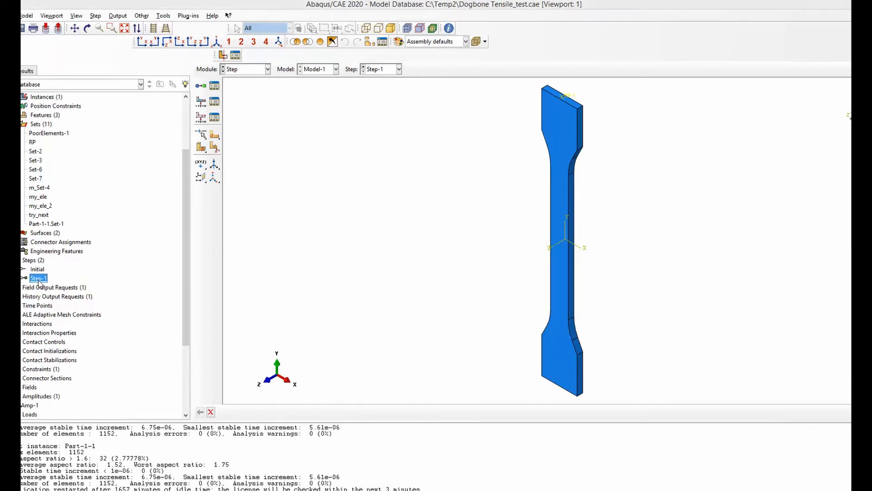
Step: Open Step-1's Edit Step dialog on its Mass scaling tab
double_click(38, 278)
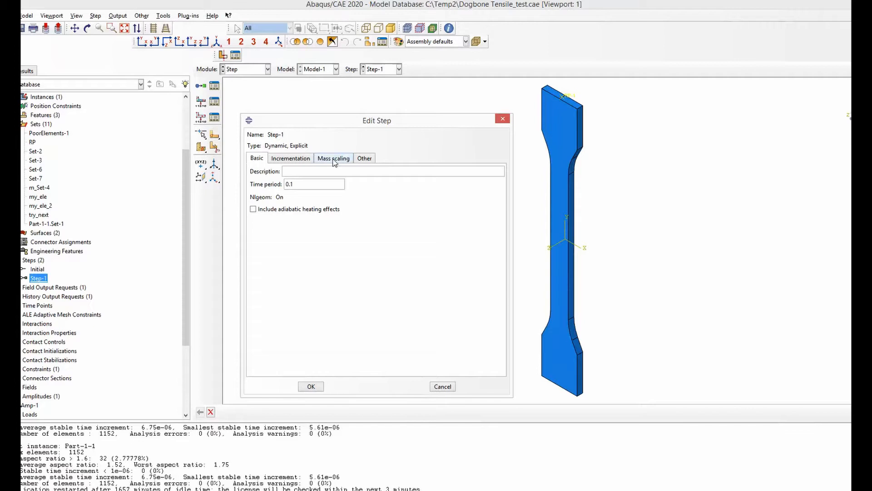
left_click(334, 158)
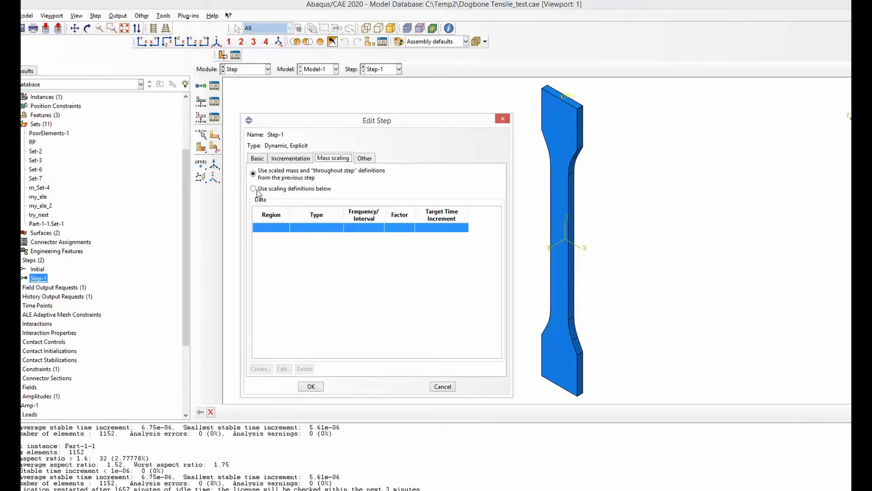
mouse_move(277, 196)
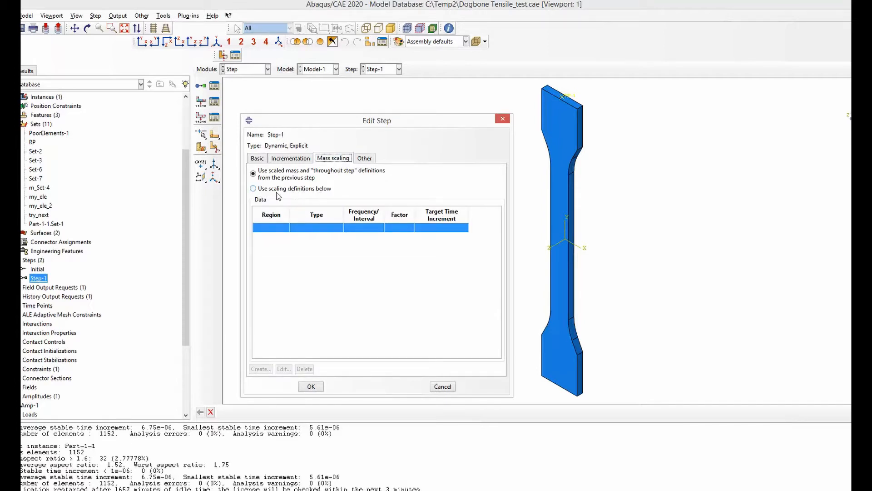
Step: Define semi-automatic whole-model scaling by factor 100, beginning a target time increment
left_click(259, 369)
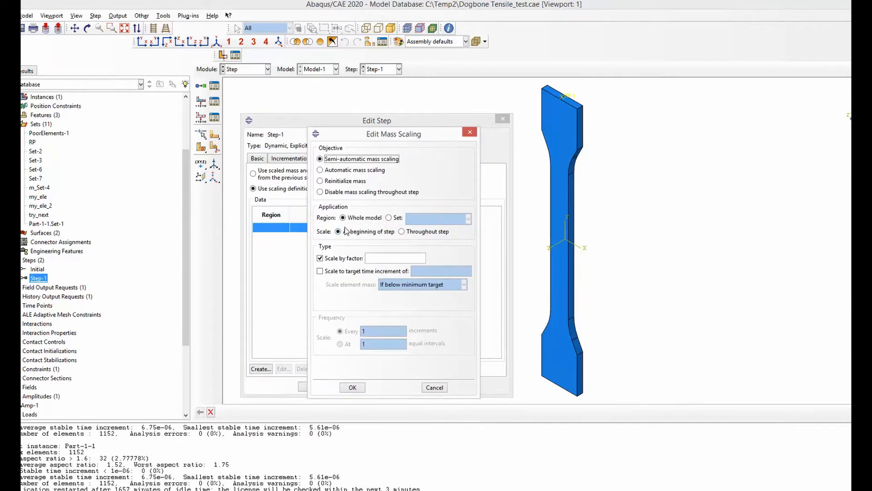
mouse_move(376, 225)
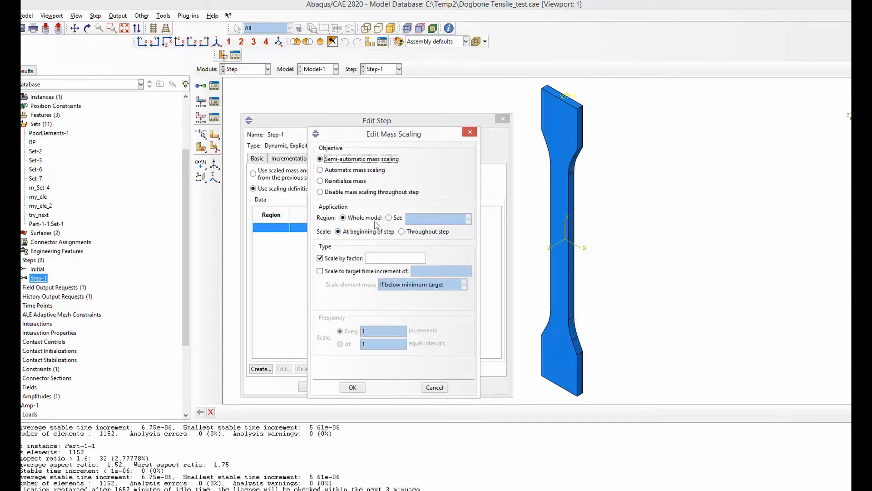
mouse_move(406, 225)
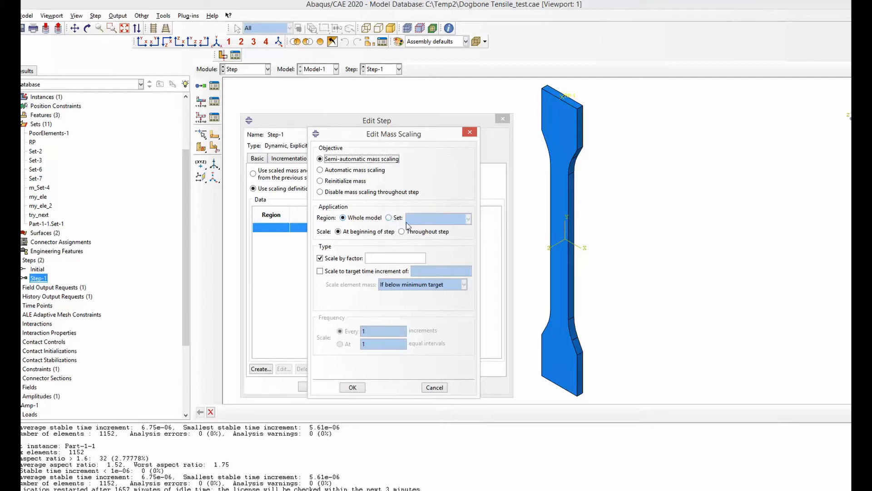
mouse_move(433, 231)
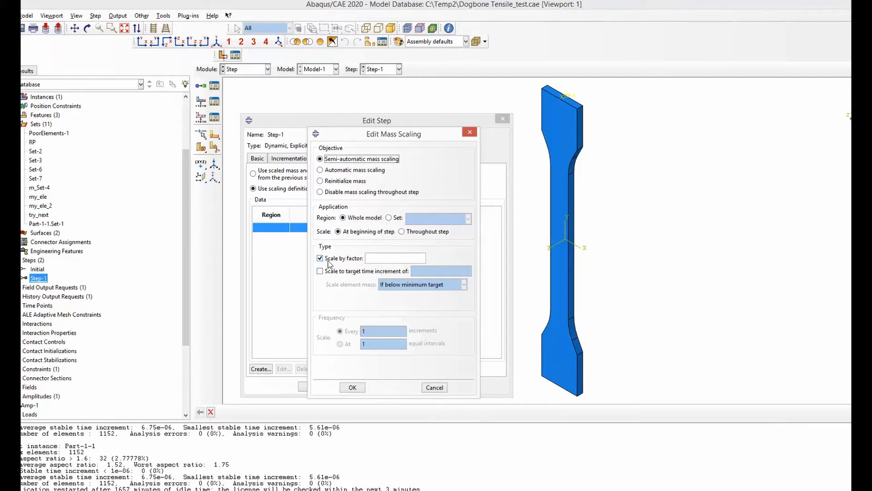
mouse_move(387, 283)
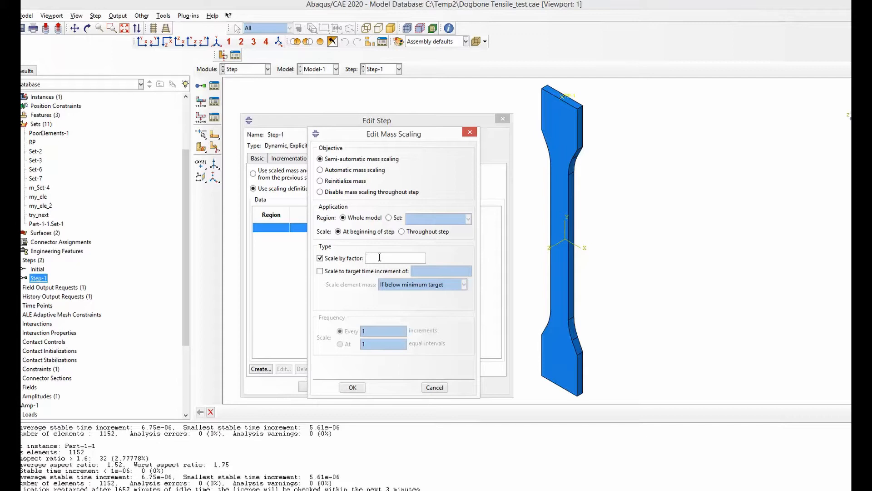
type("100")
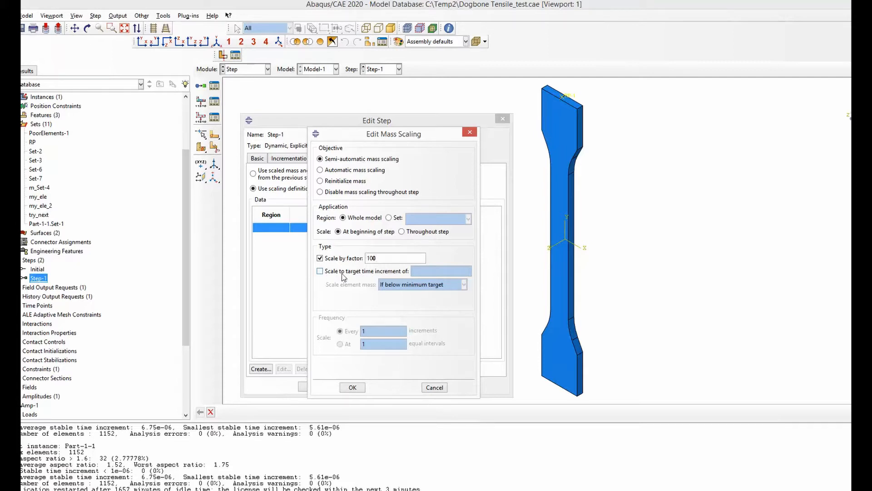
left_click(319, 270)
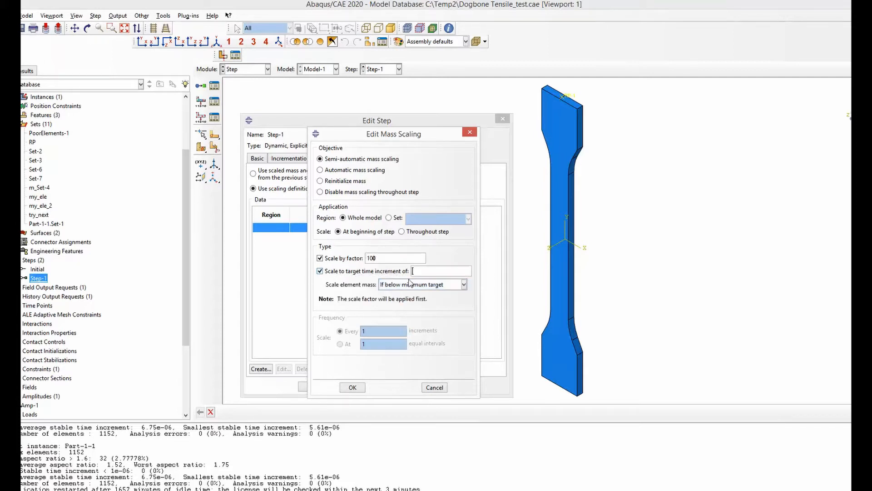
left_click(441, 271)
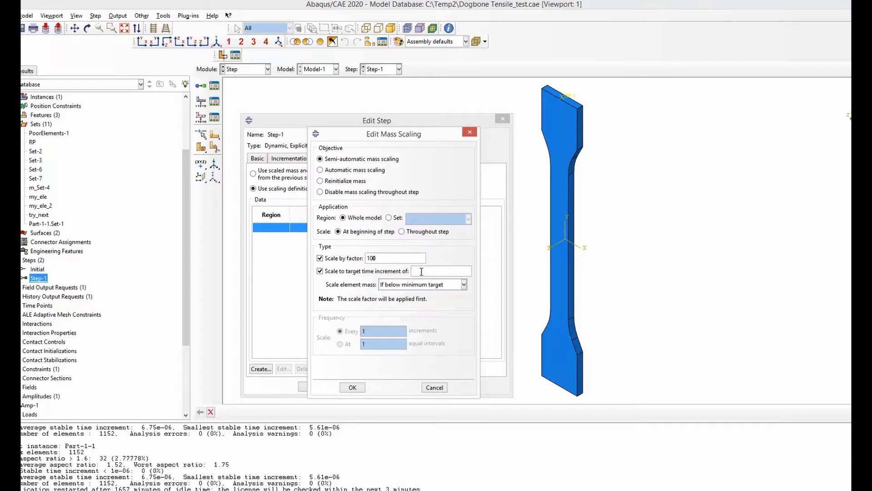
type("1")
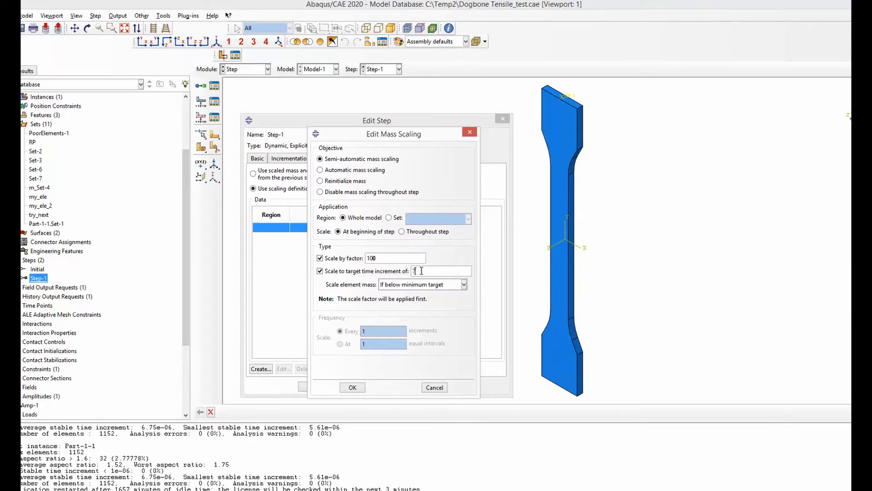
type("7e-")
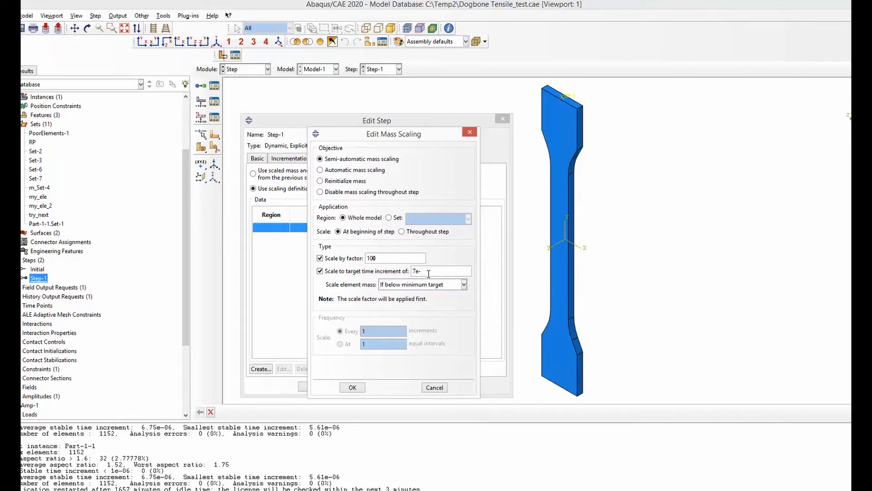
Step: Remove the partial target increment value and toggle factor and target-increment scaling checkboxes
left_click(320, 258)
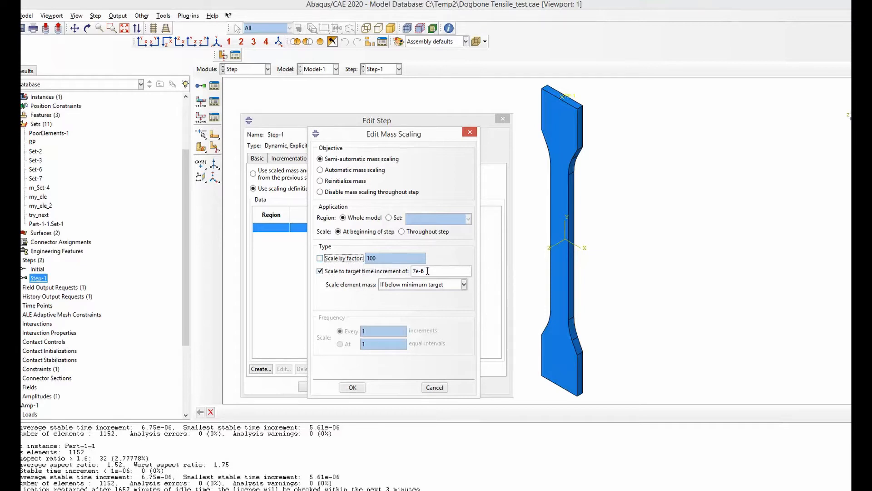
triple_click(434, 270)
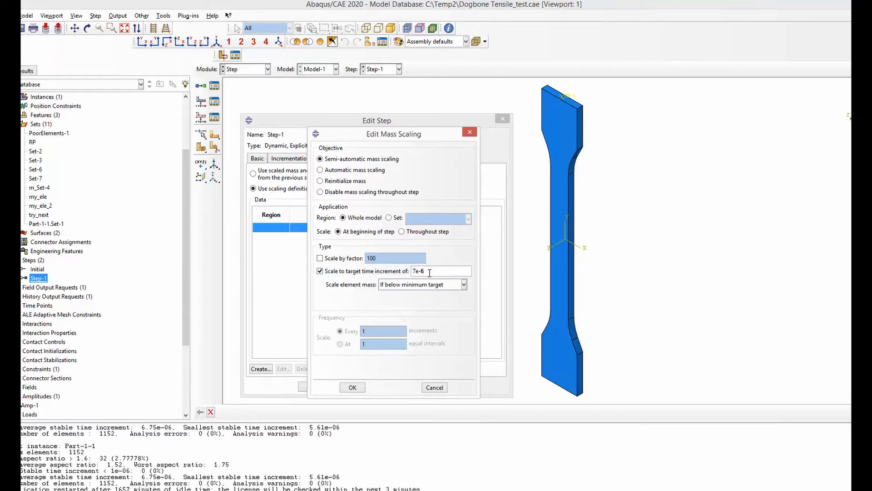
triple_click(441, 271)
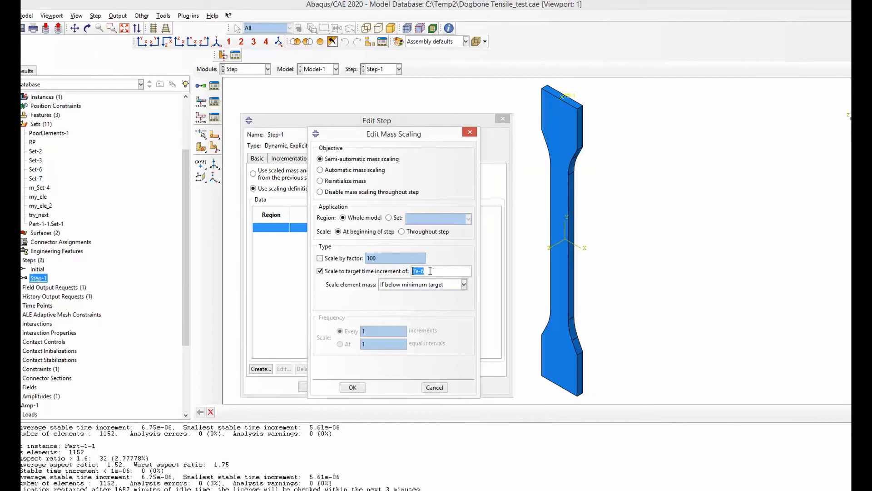
left_click(320, 257)
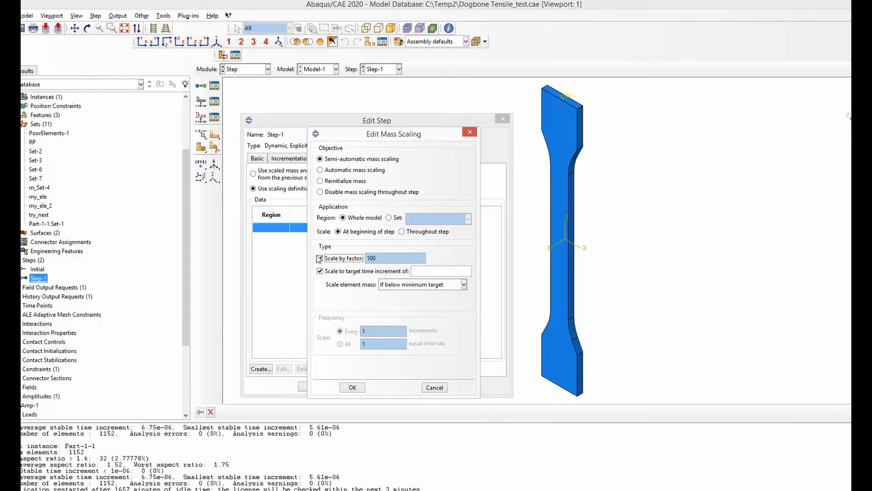
left_click(320, 271)
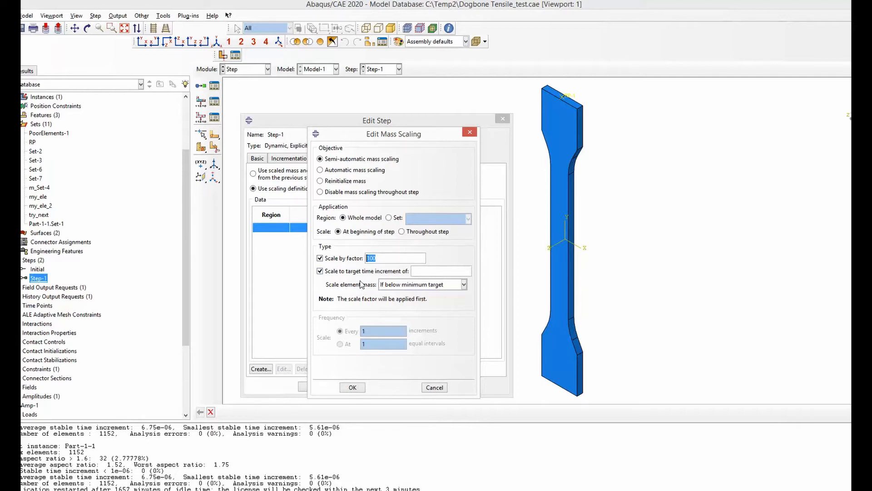
left_click(320, 271)
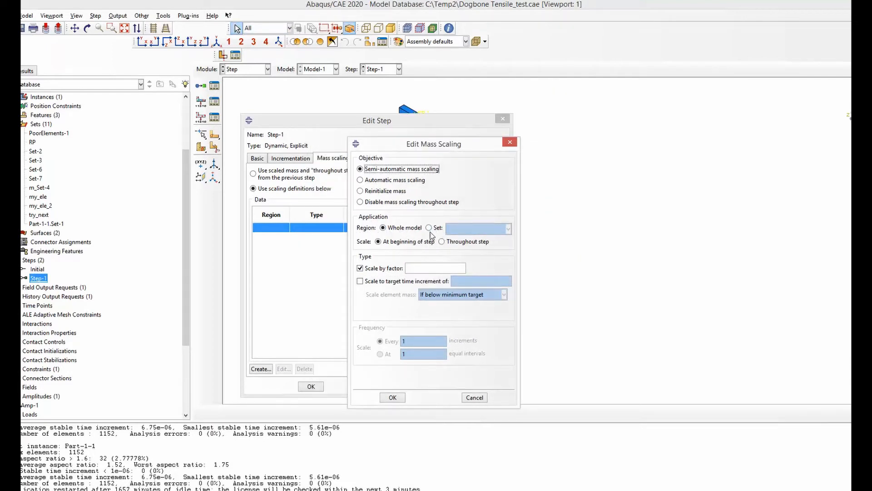
Step: Switch the mass scaling Application Region from Whole model to Set
left_click(429, 227)
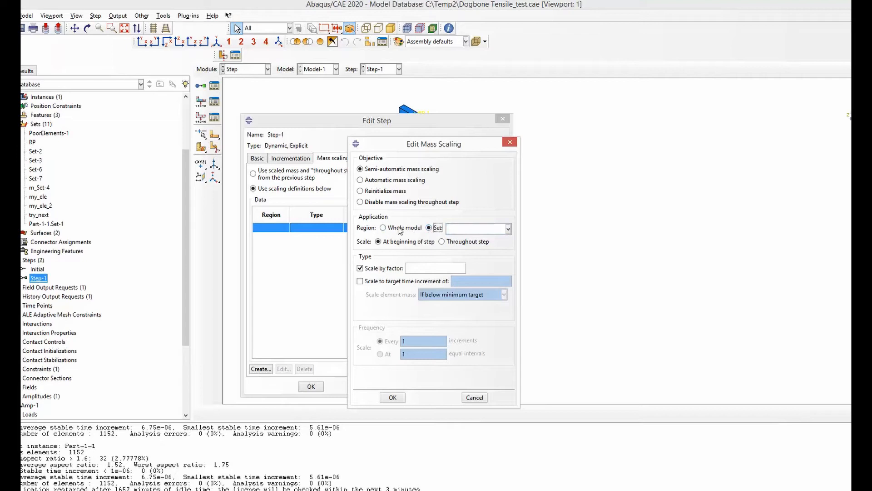
mouse_move(464, 242)
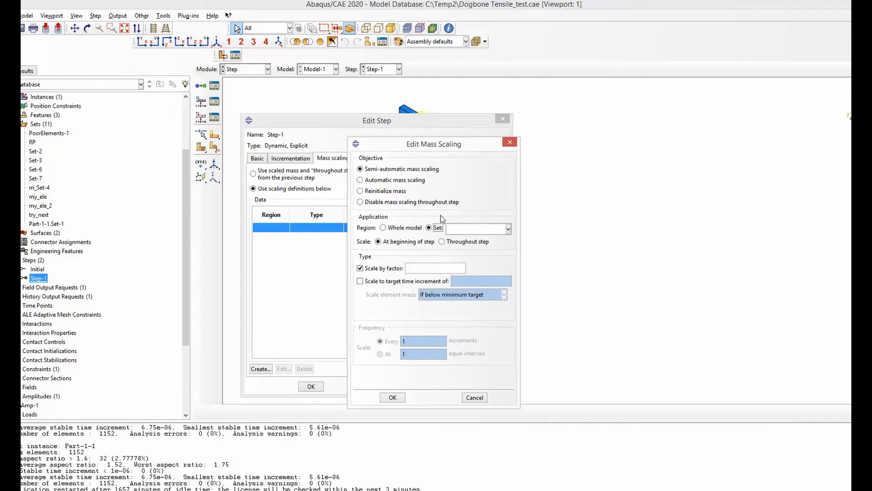
mouse_move(433, 228)
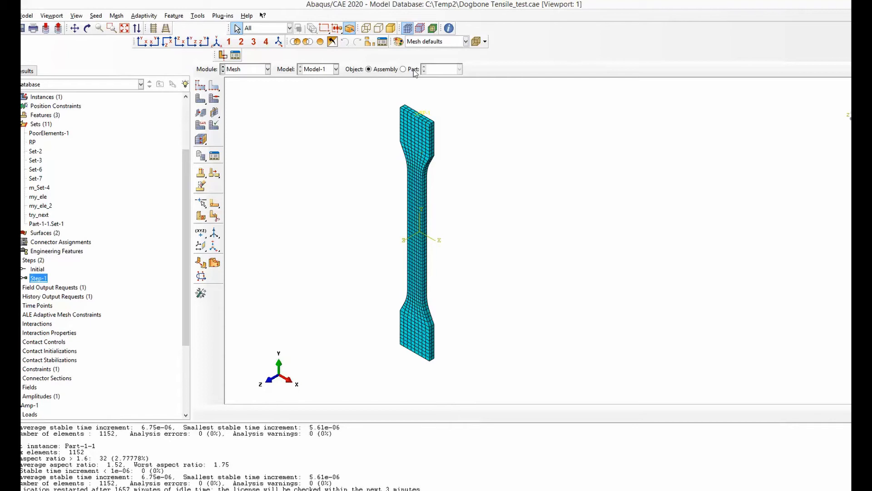
mouse_move(214, 125)
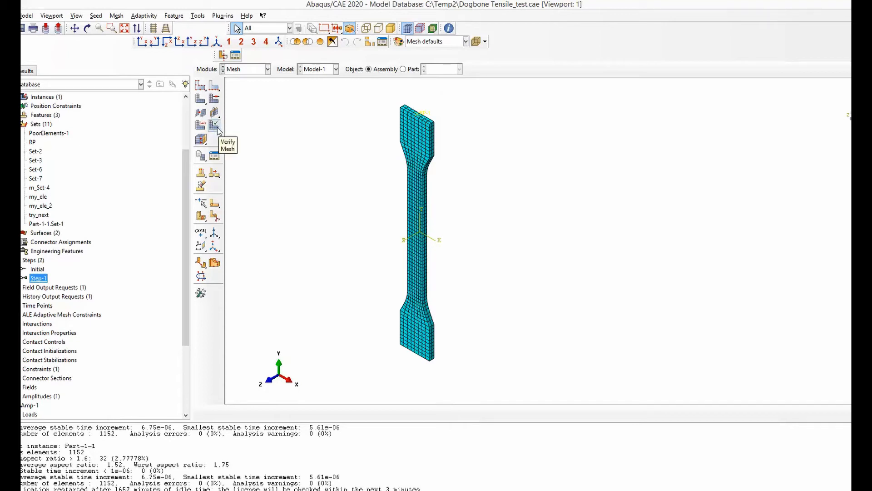
mouse_move(104, 18)
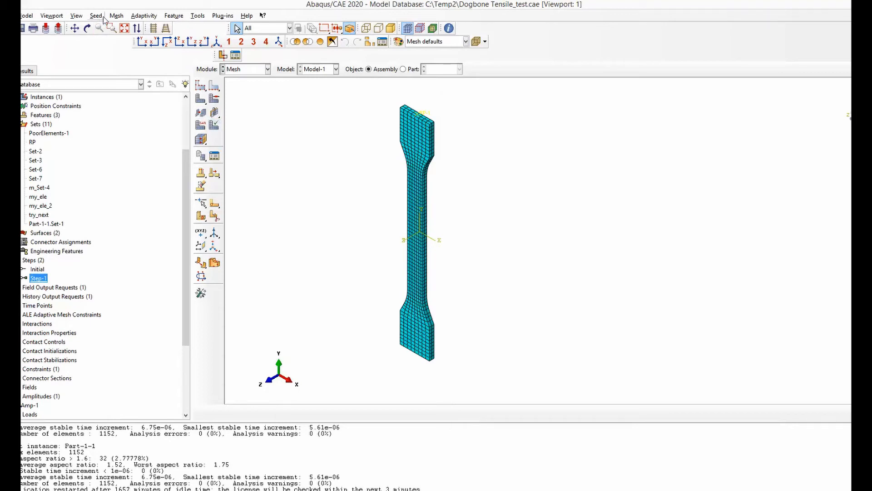
Step: Verify the dogbone mesh for elements with stable time increment below 1E-06
left_click(213, 125)
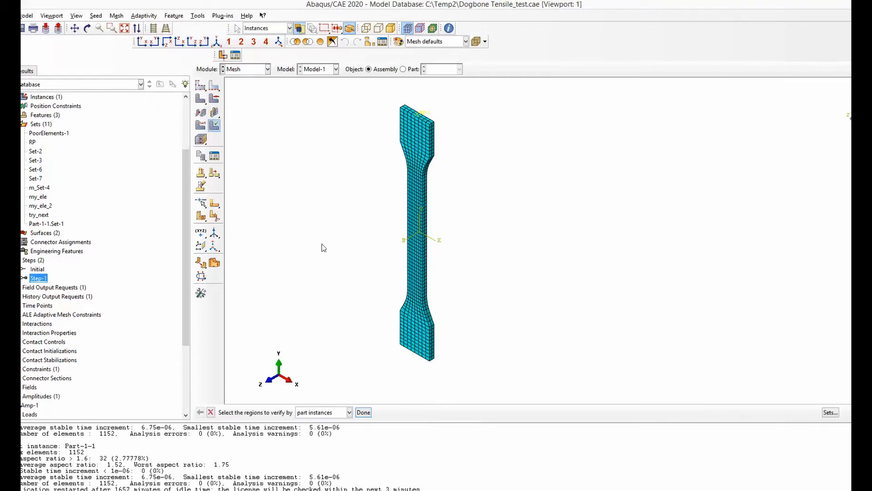
mouse_move(252, 420)
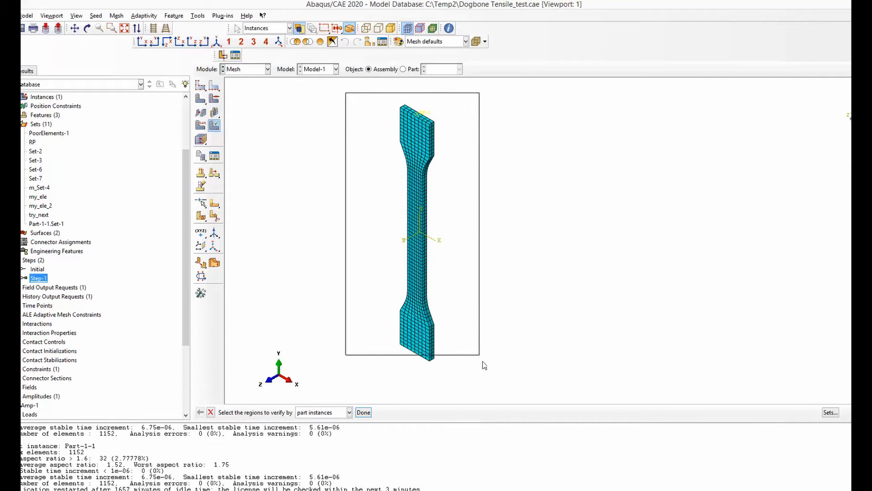
left_click(363, 412)
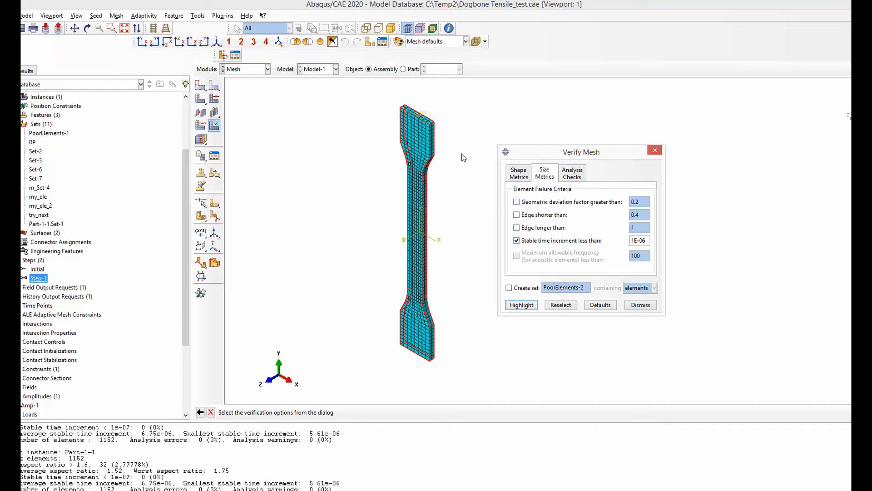
mouse_move(458, 195)
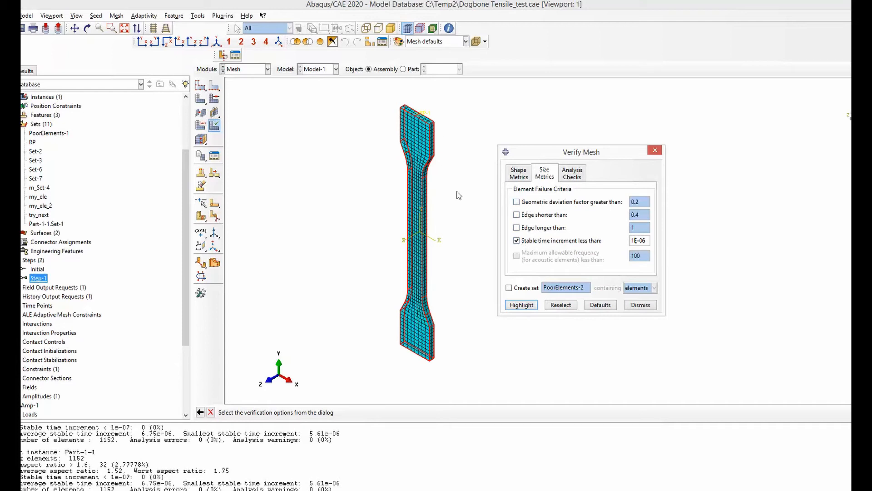
mouse_move(585, 245)
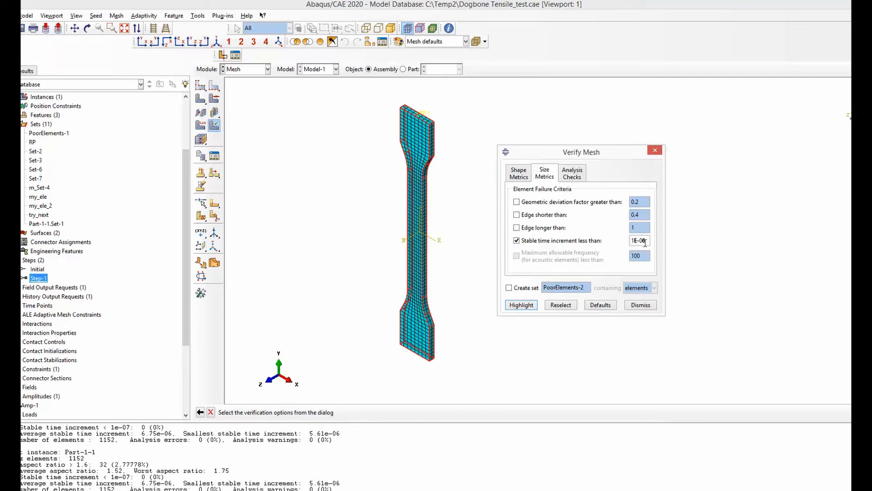
left_click(521, 304)
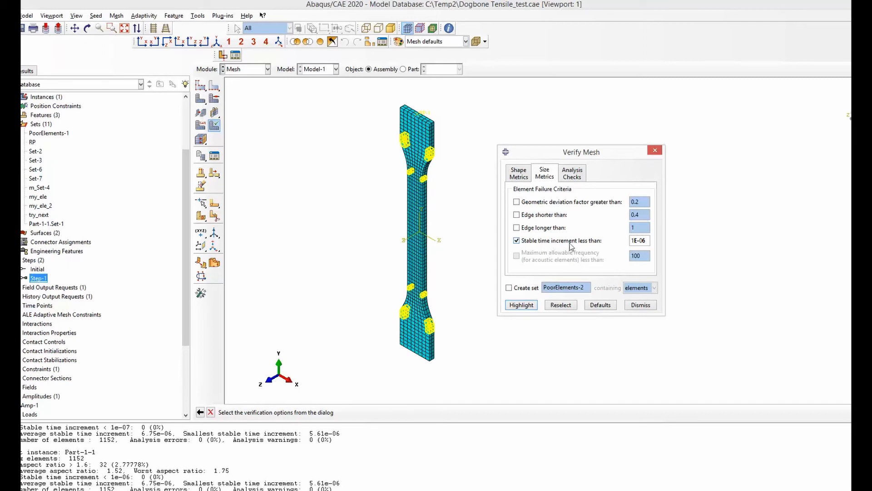
triple_click(637, 240)
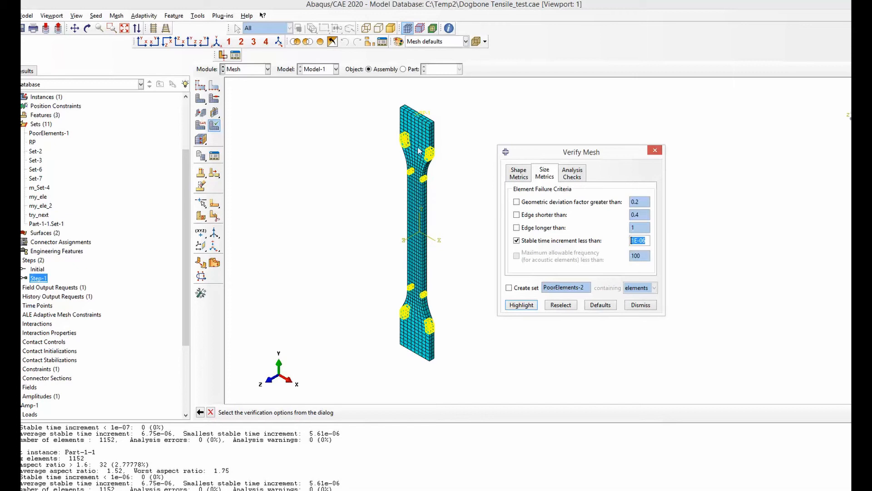
mouse_move(420, 181)
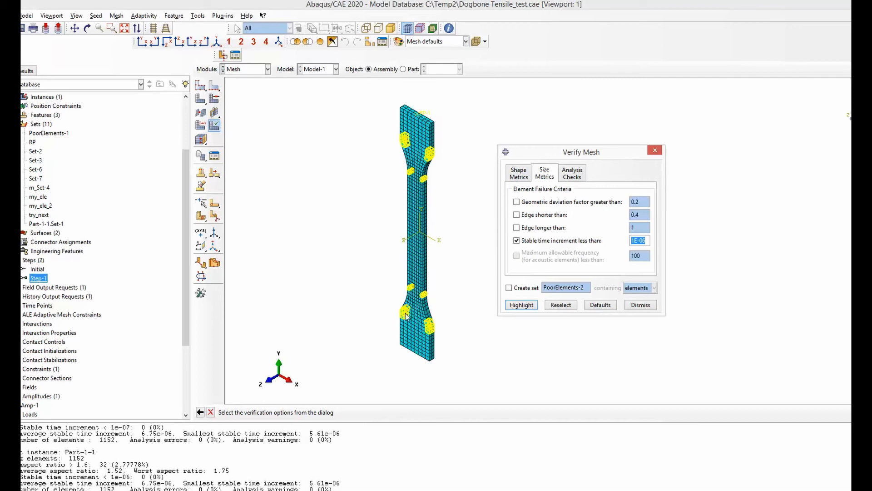
mouse_move(428, 298)
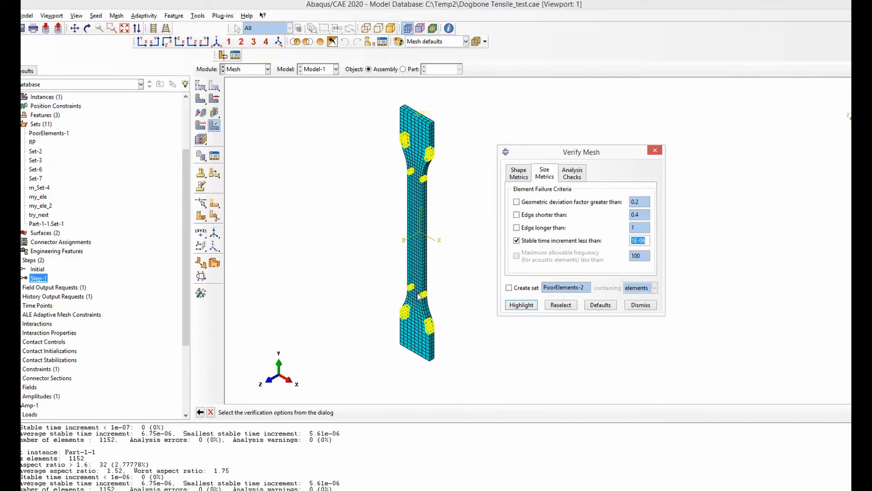
mouse_move(416, 149)
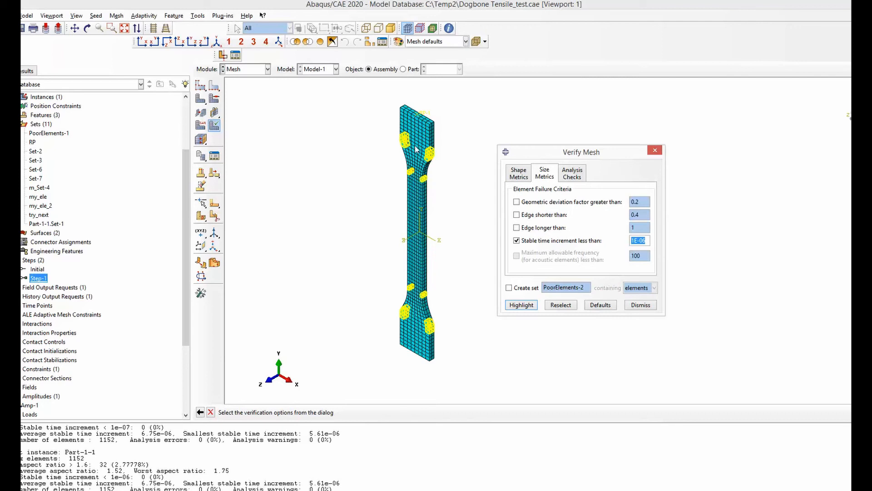
mouse_move(401, 138)
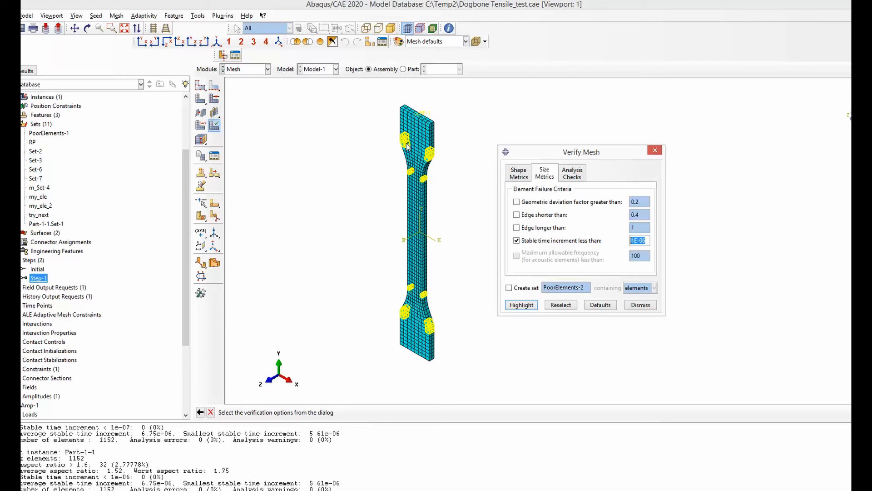
mouse_move(448, 374)
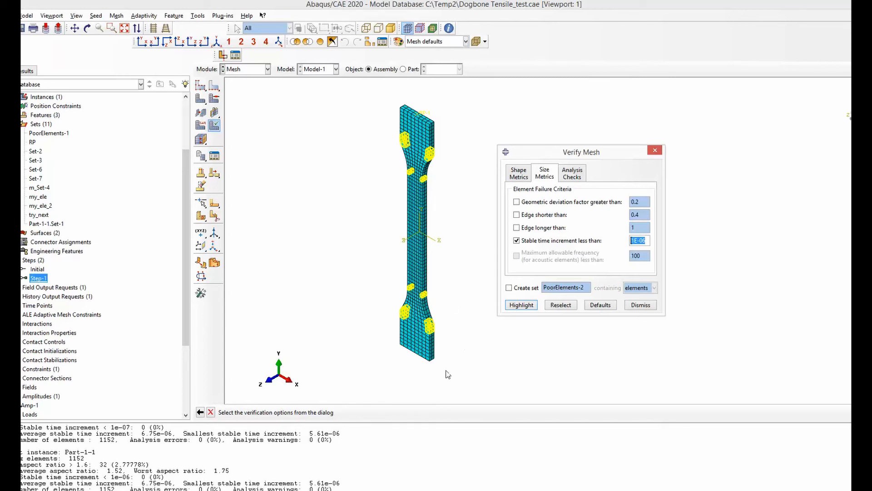
mouse_move(395, 260)
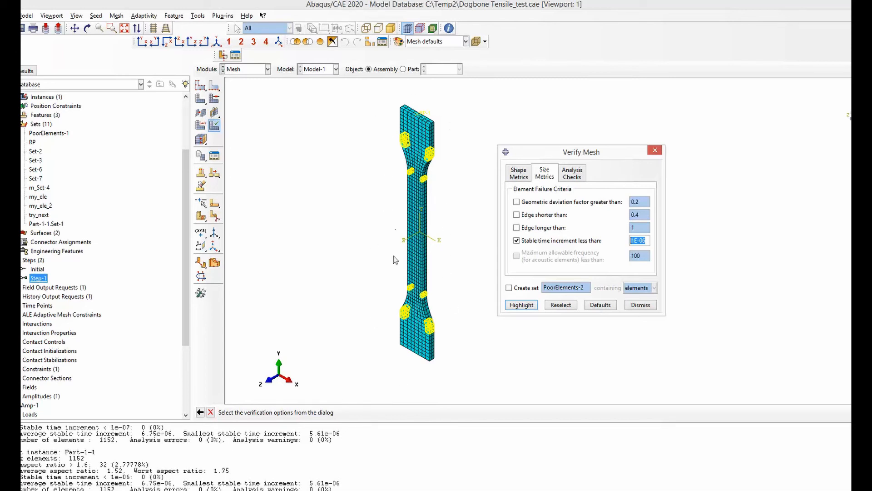
mouse_move(421, 93)
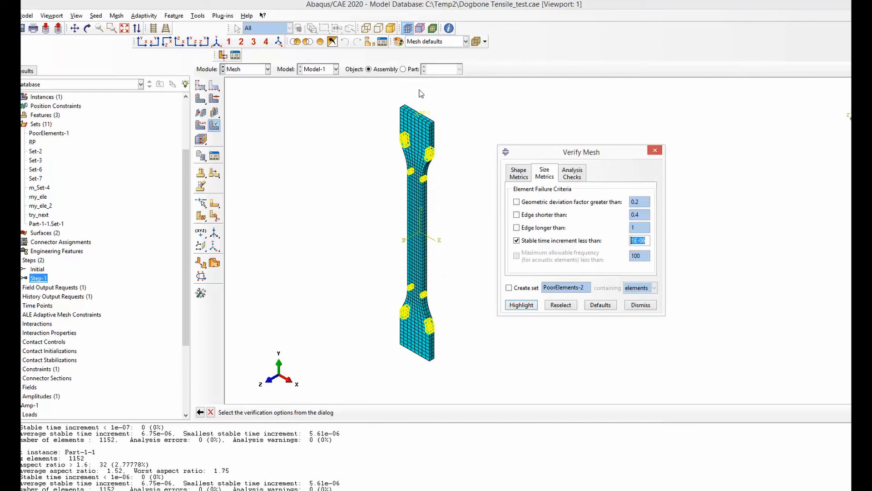
mouse_move(449, 231)
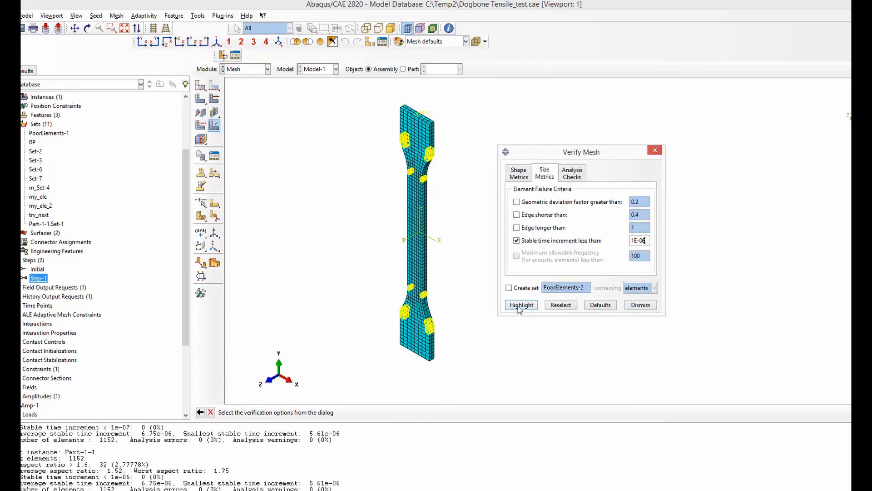
Step: Rerun the 1E-06 check and store the 32 failing elements as PoorElements_set
triple_click(639, 240)
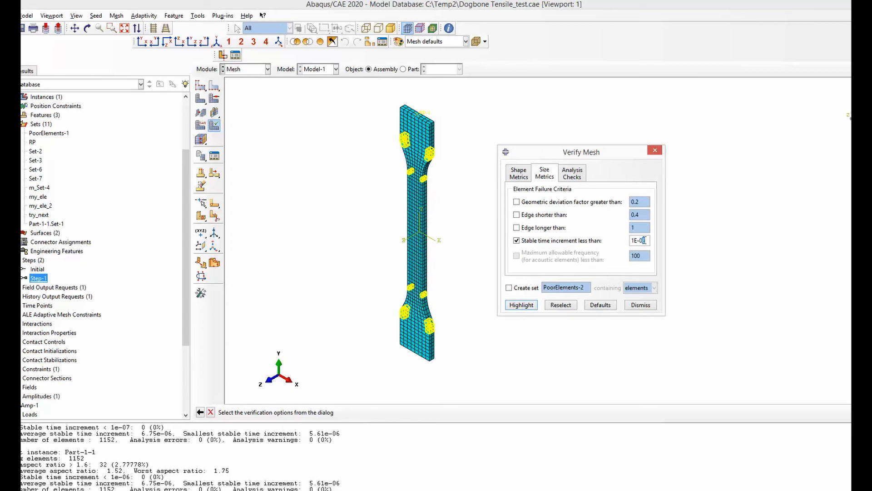
left_click(521, 305)
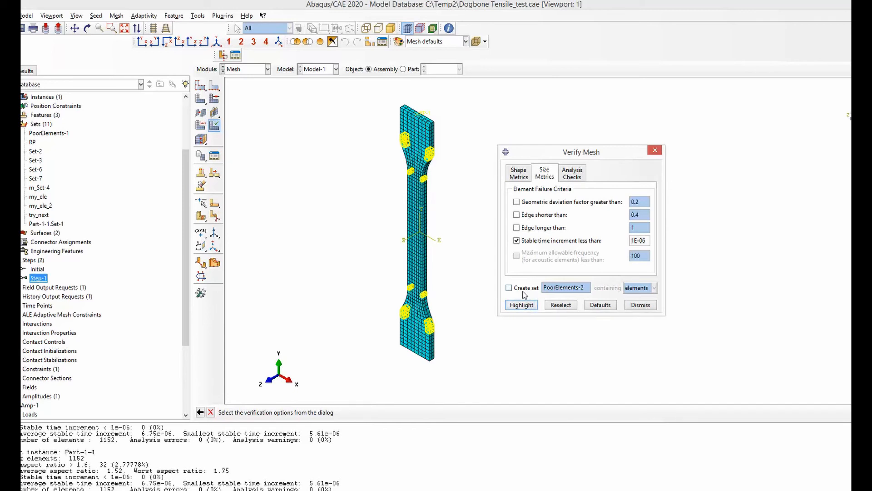
left_click(508, 287)
type("_set")
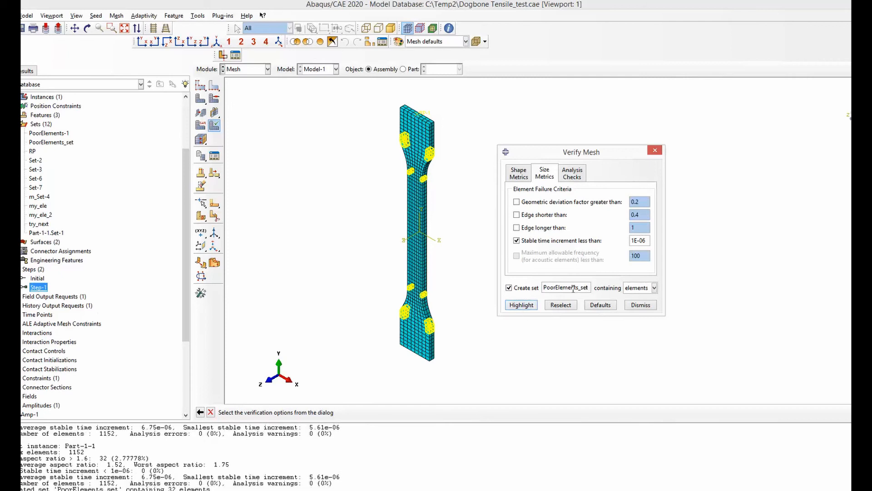
mouse_move(377, 275)
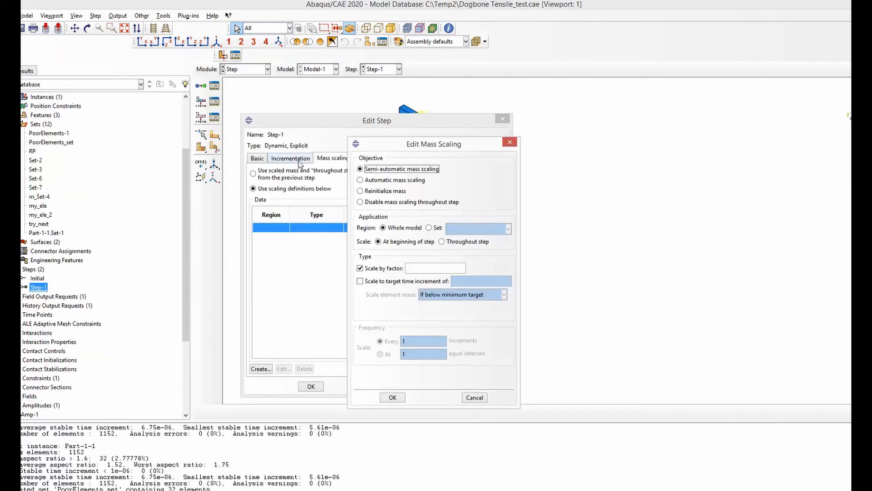
mouse_move(380, 231)
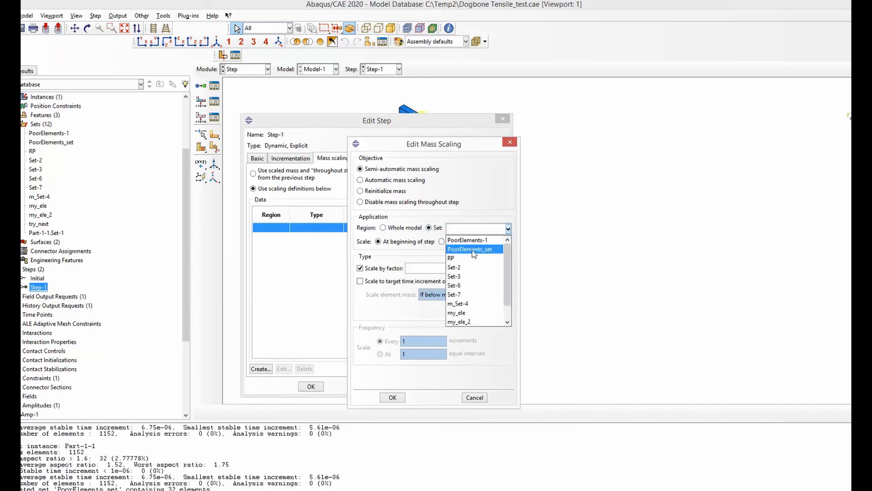
Step: Target PoorElements_set and scale to a target time increment of 1e-6
left_click(472, 248)
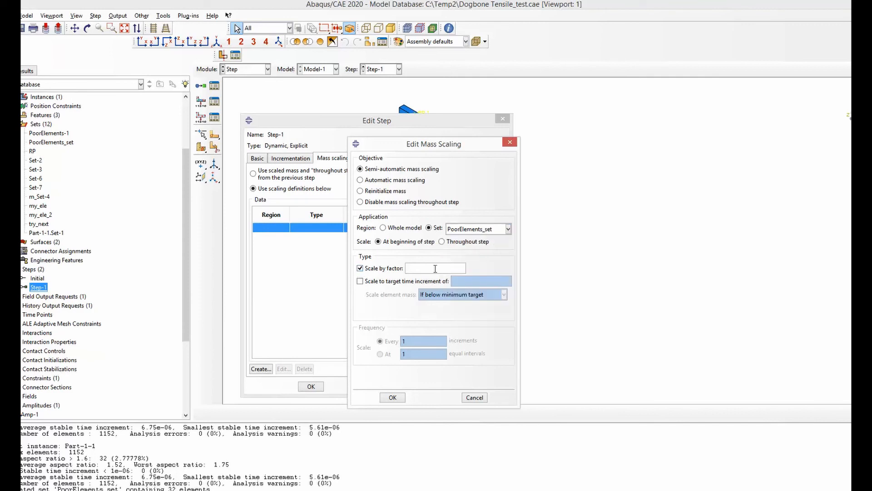
left_click(359, 281)
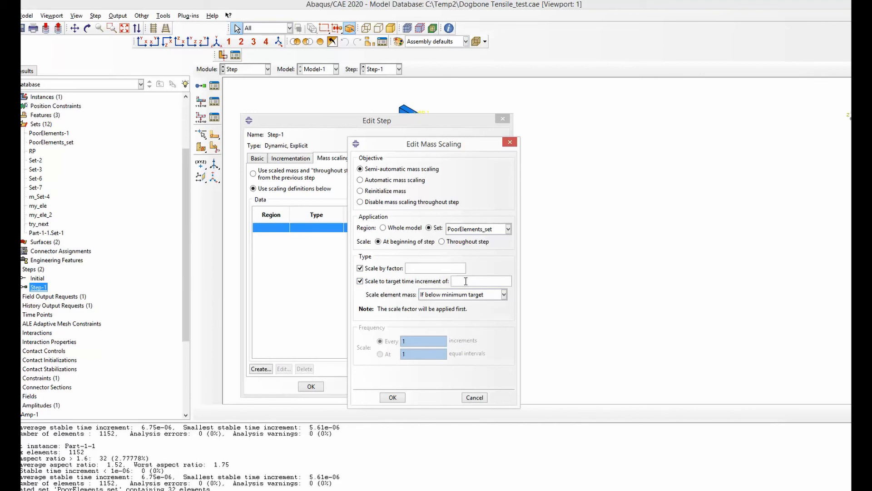
type("1")
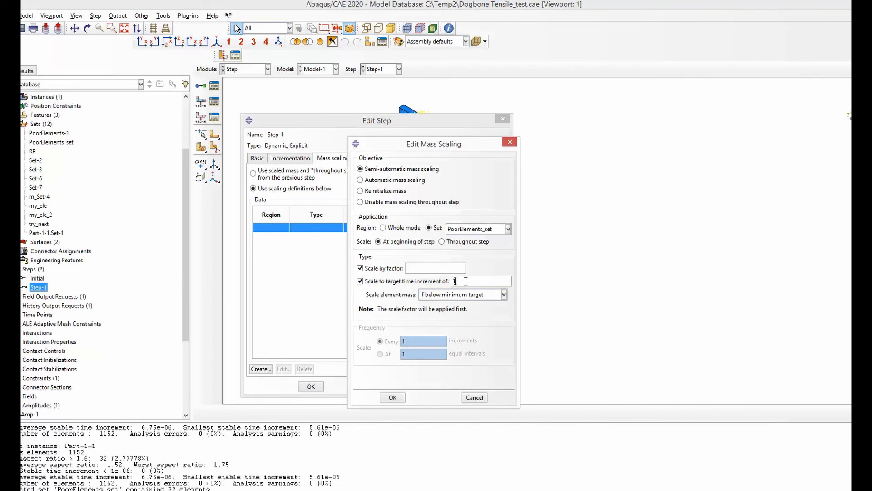
type("1e-")
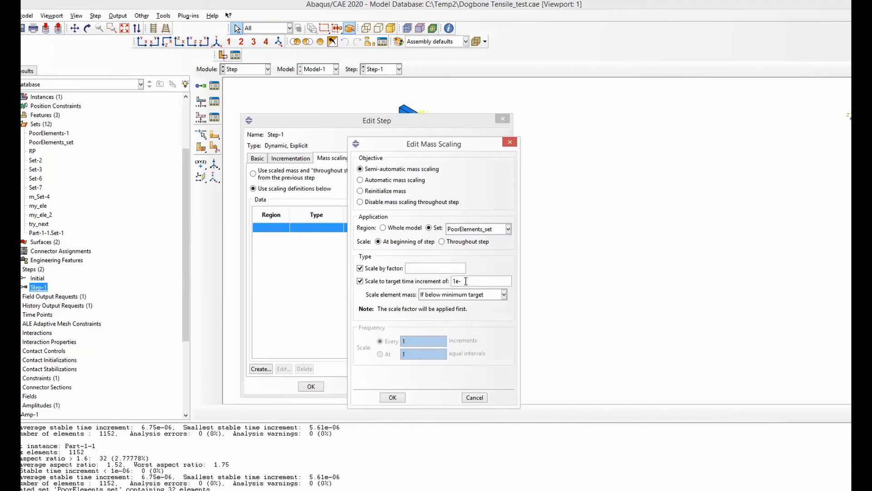
type("6")
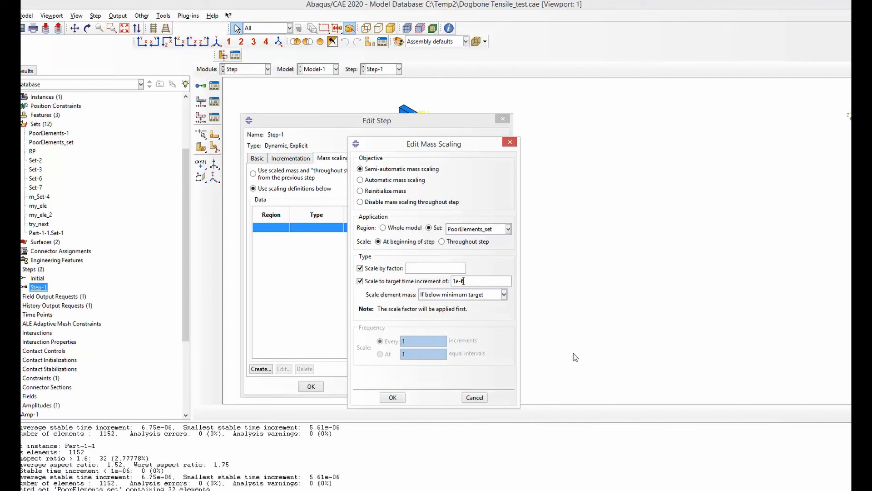
triple_click(458, 281)
type("5")
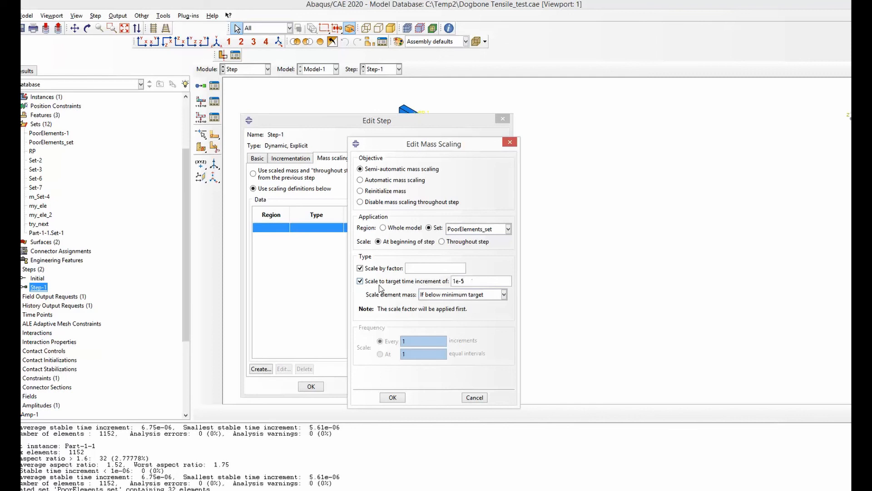
triple_click(481, 280)
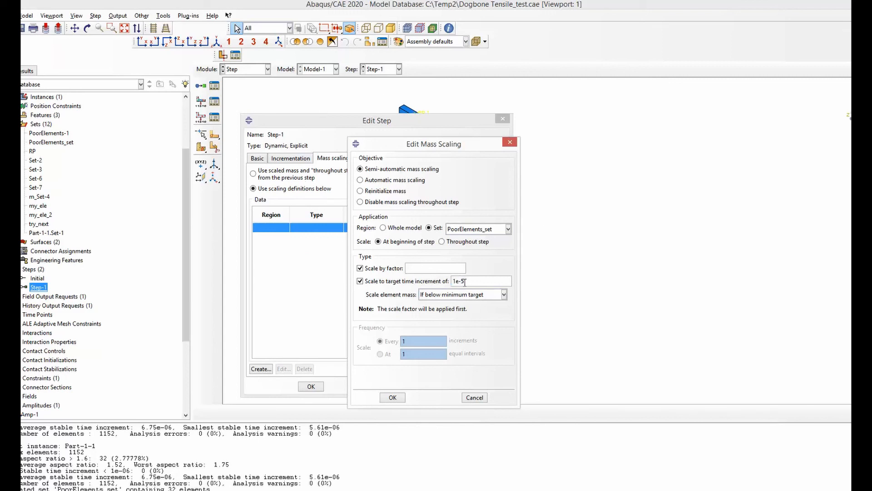
type("1e-6")
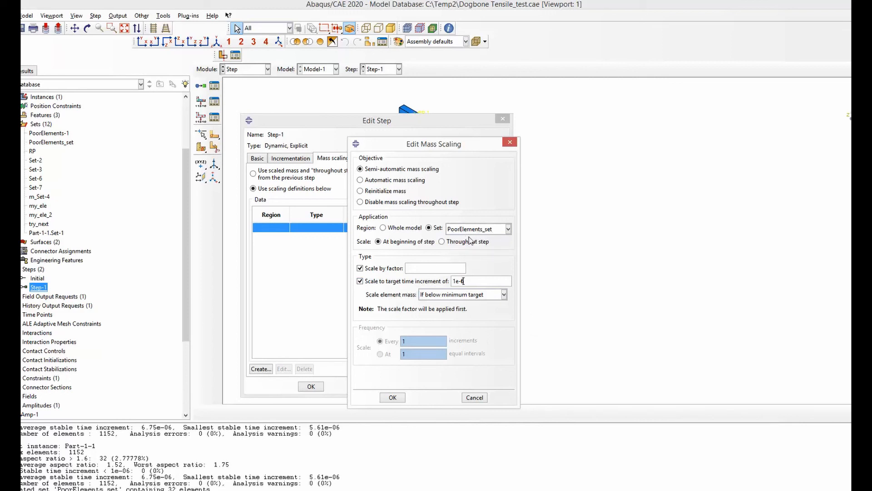
mouse_move(561, 273)
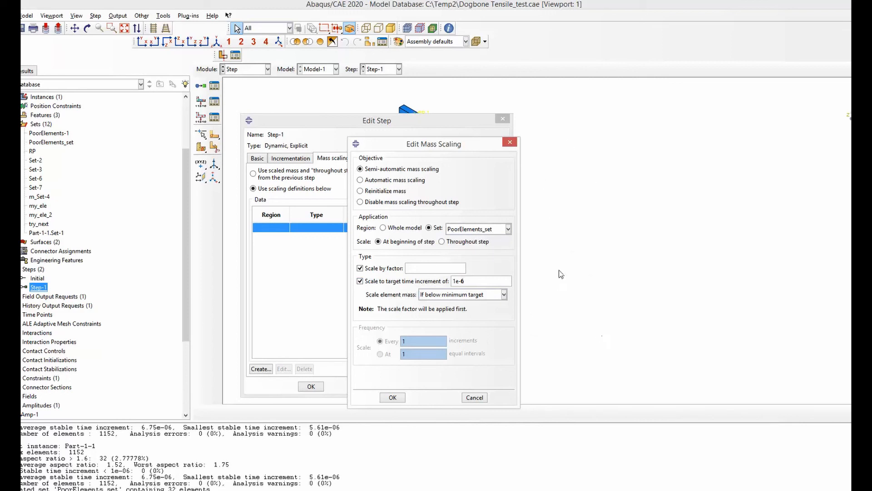
mouse_move(592, 170)
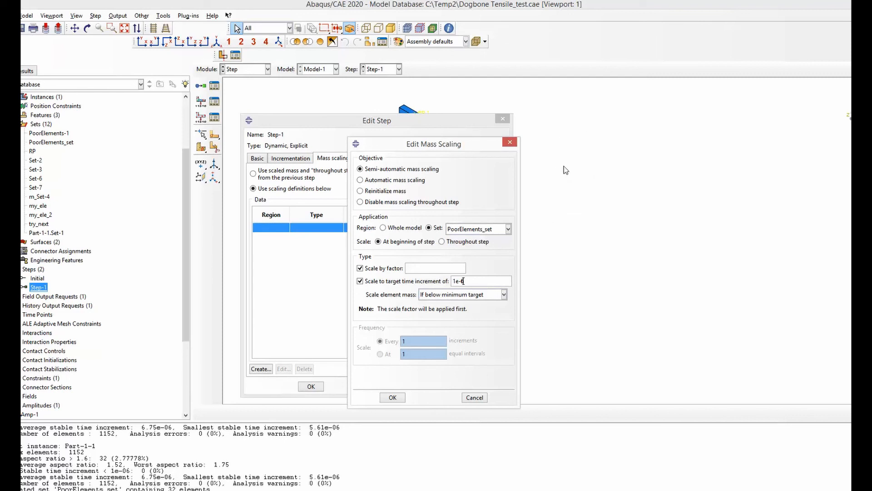
mouse_move(543, 279)
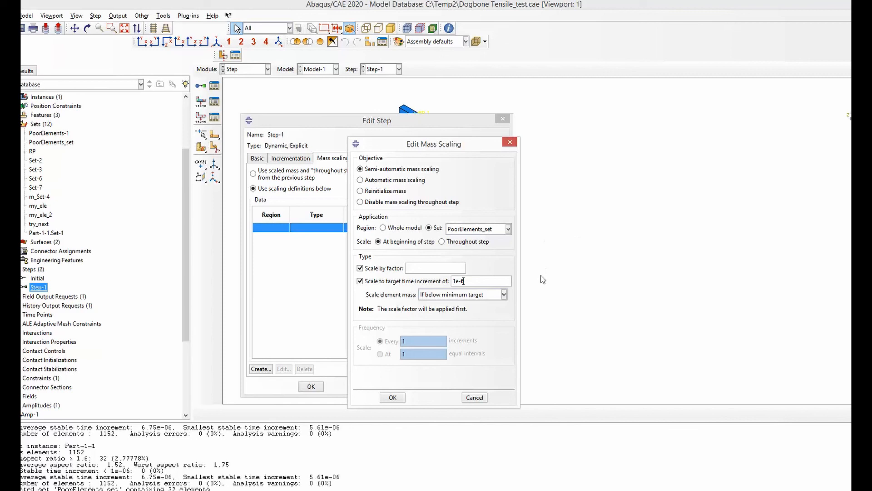
mouse_move(517, 260)
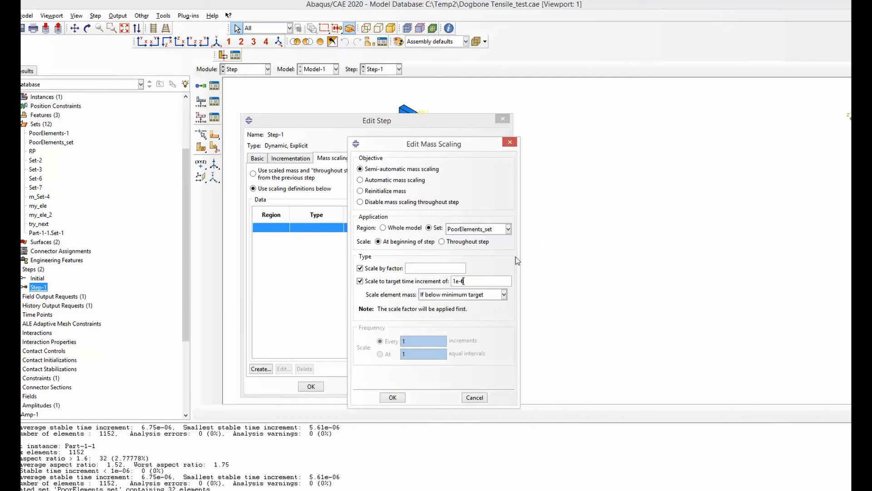
Step: Turn off target-increment scaling and enter a scale factor of 2
left_click(360, 281)
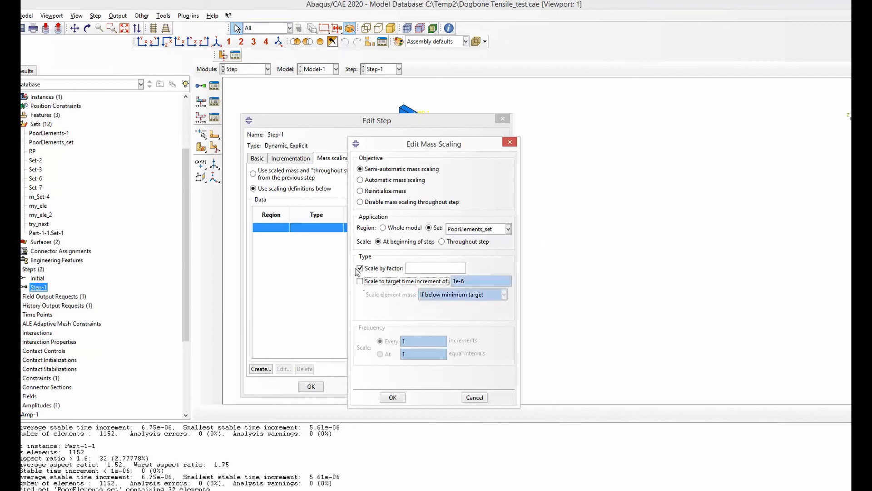
left_click(436, 268)
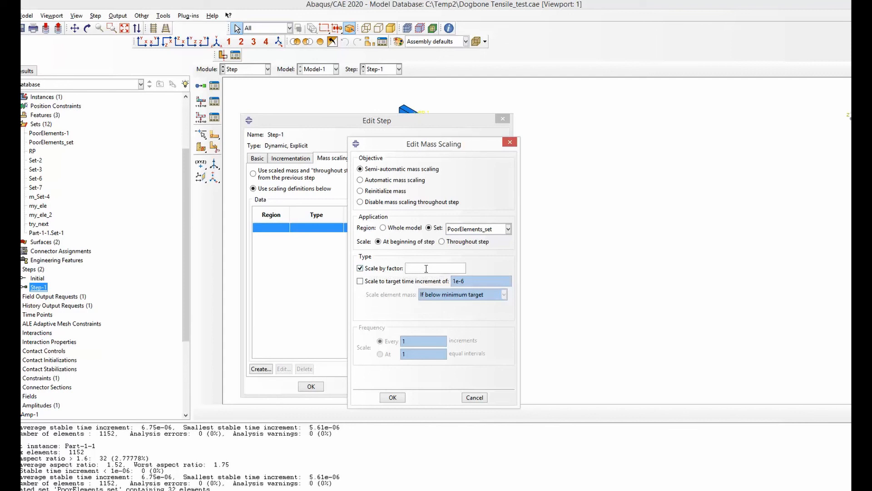
type("2")
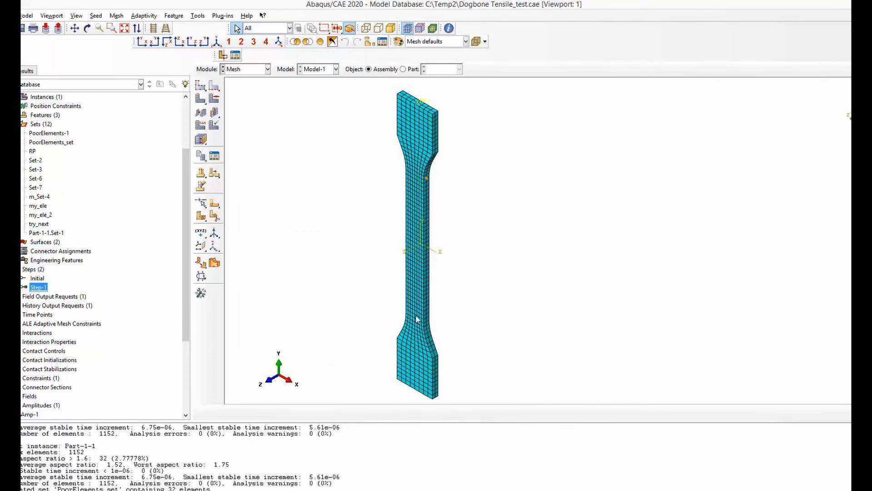
mouse_move(424, 161)
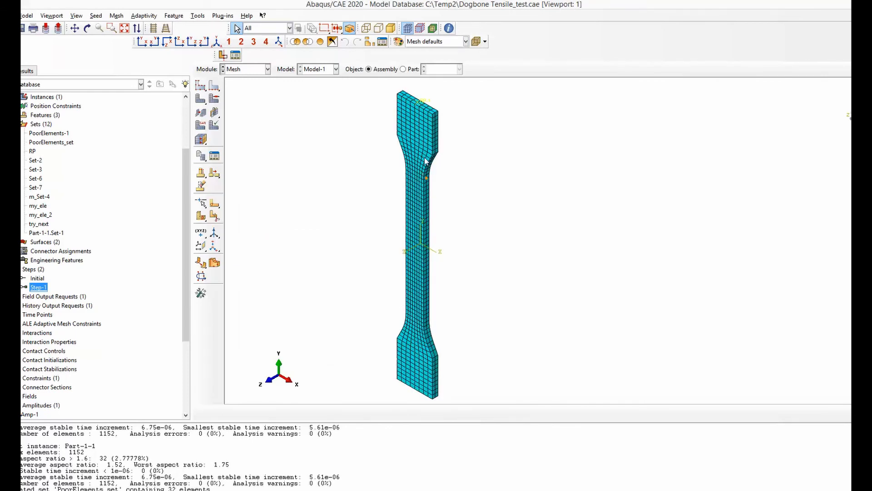
mouse_move(428, 299)
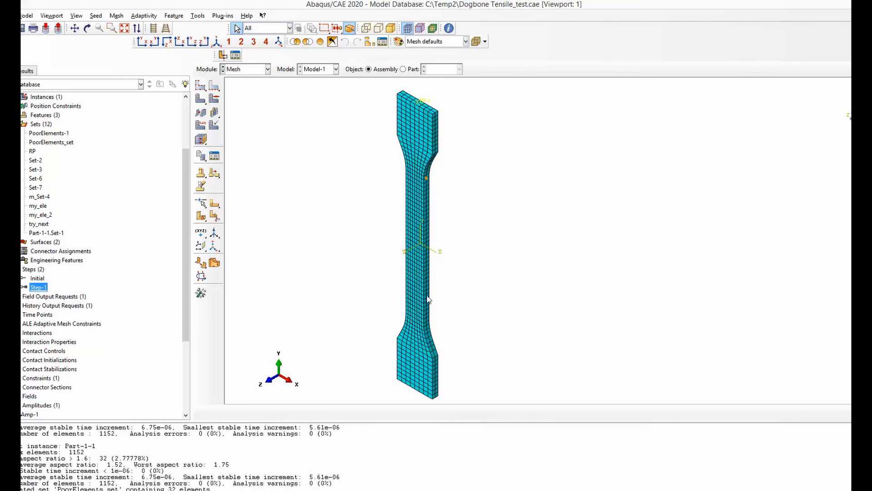